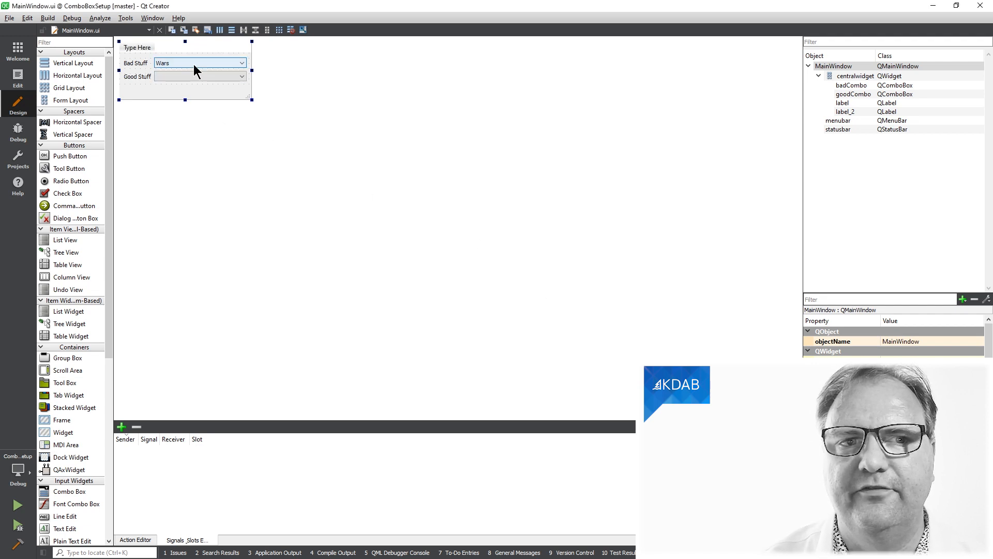
Inspect the Bad Stuff combo box item list and close it without changes.
double_click(197, 62)
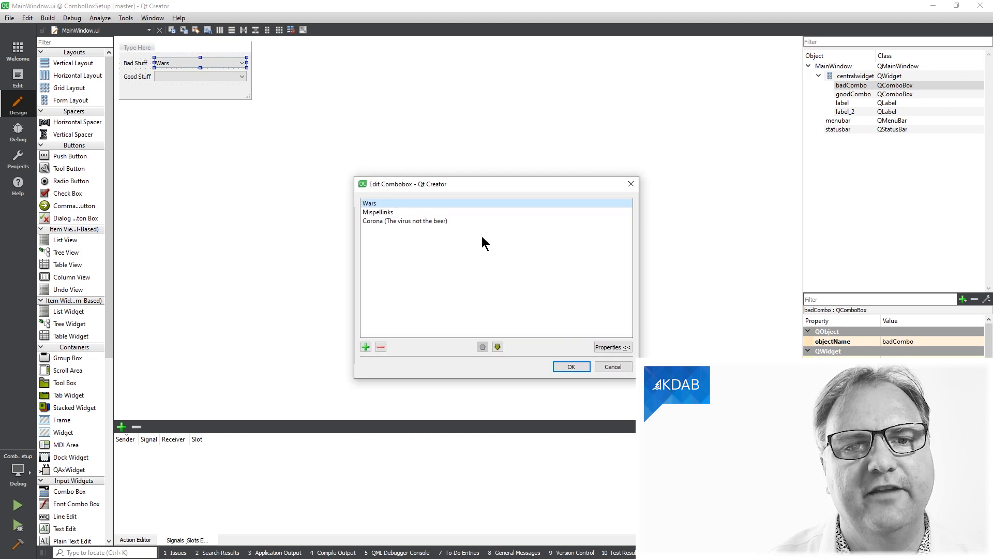
mouse_move(484, 242)
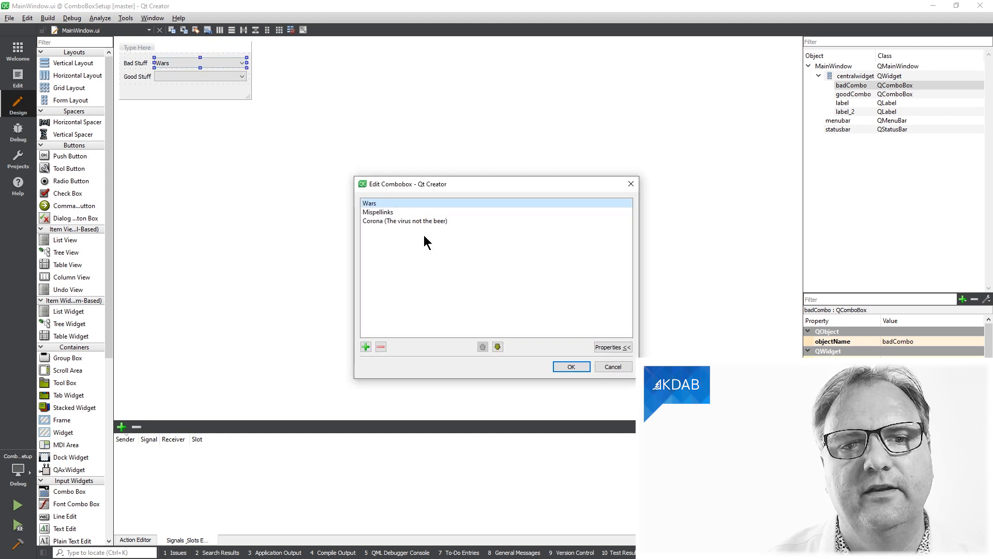
mouse_move(427, 257)
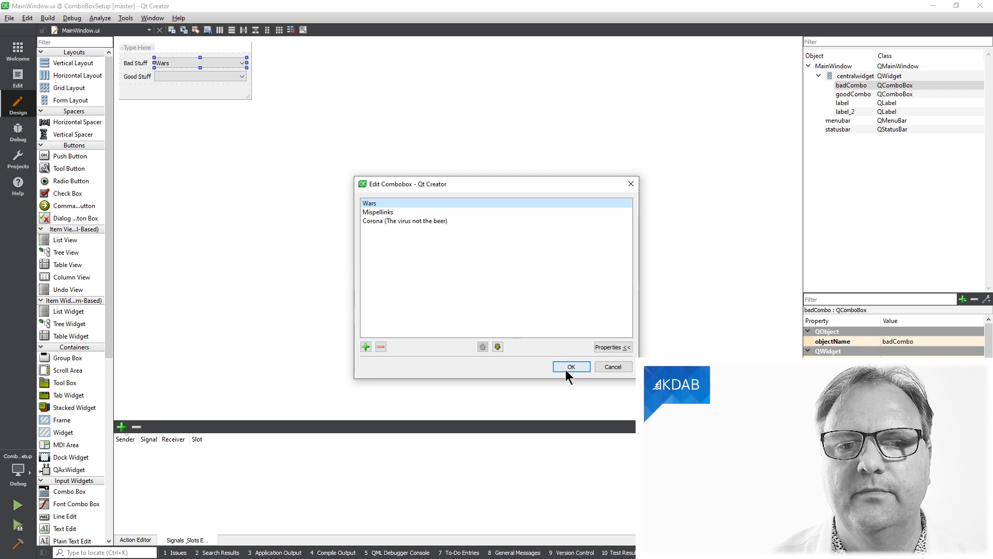
left_click(571, 366)
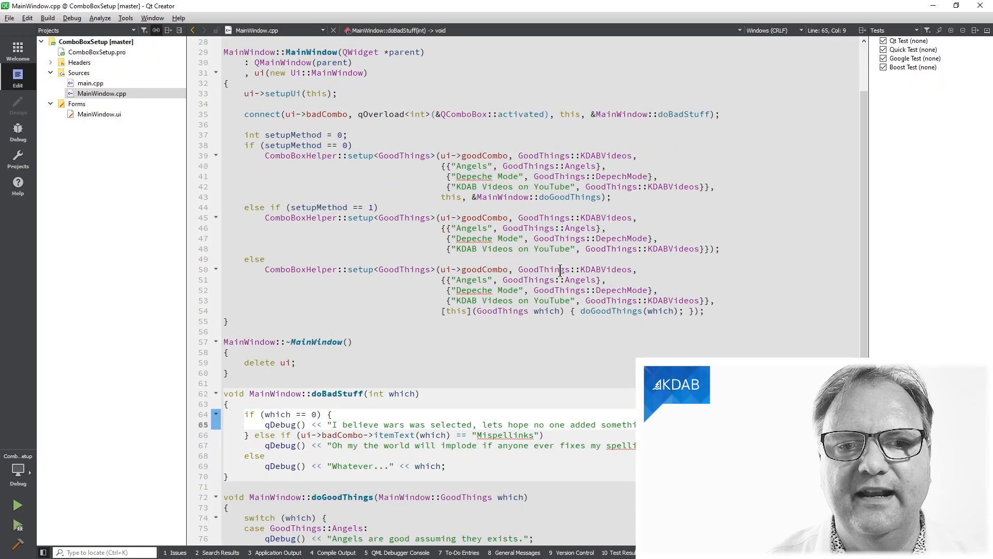
scroll("down", 3)
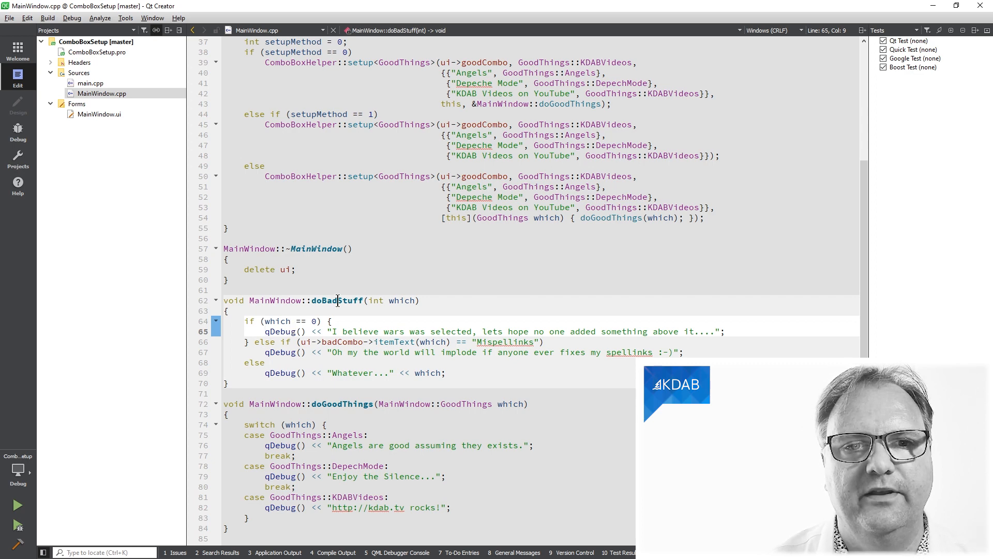
left_click(338, 300)
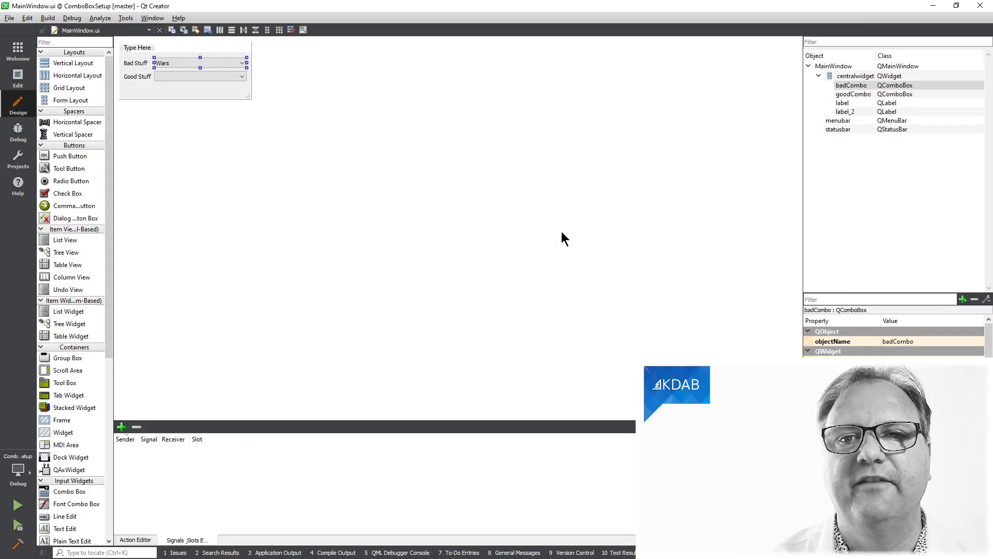
mouse_move(293, 164)
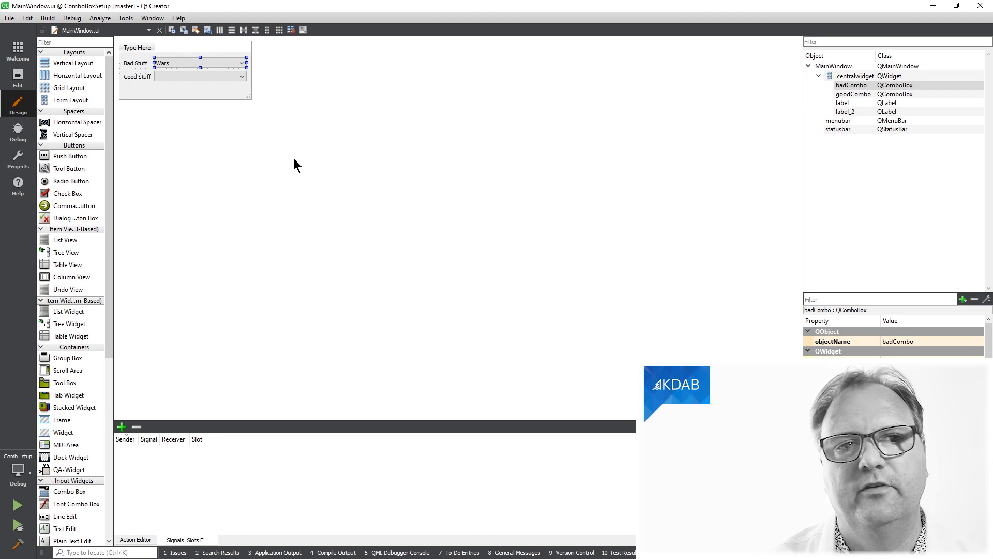
Add the item 'Something else that is bad!' and move it to the top of the Bad Stuff list.
double_click(197, 63)
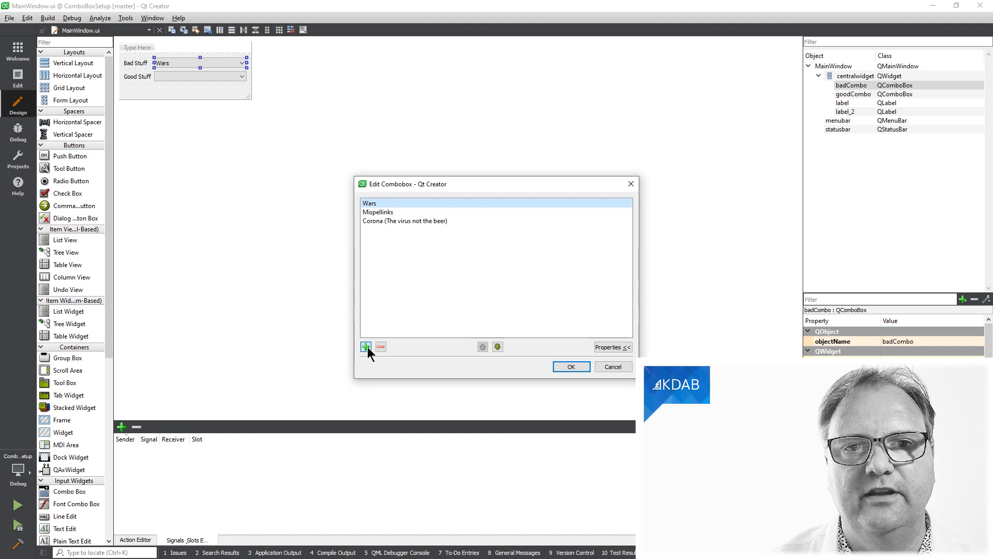
left_click(365, 346)
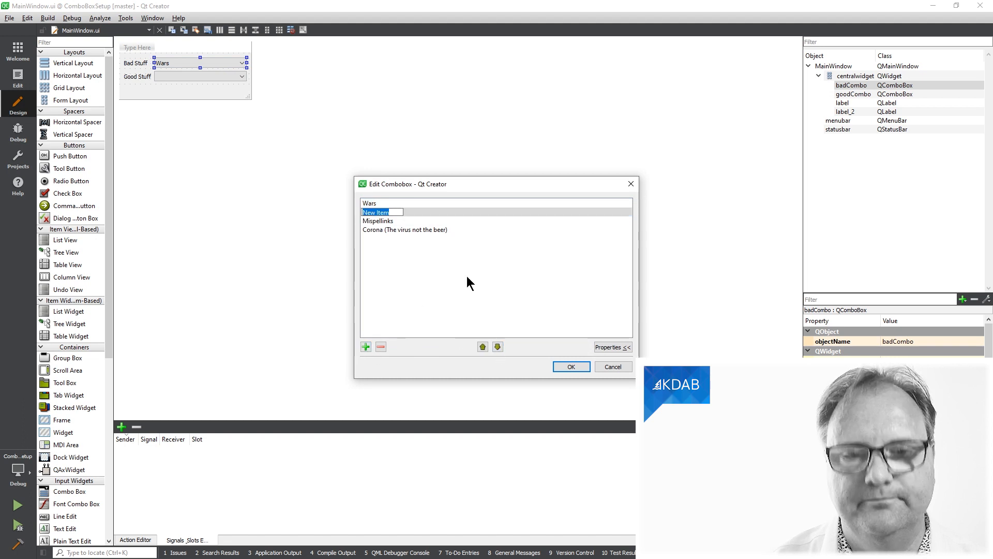
type("Something else that is bad!")
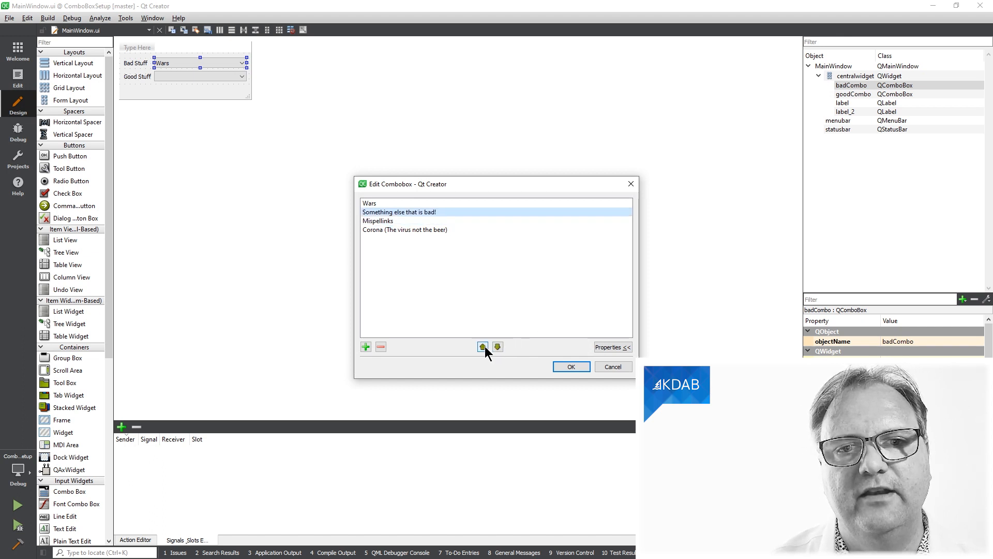
left_click(483, 347)
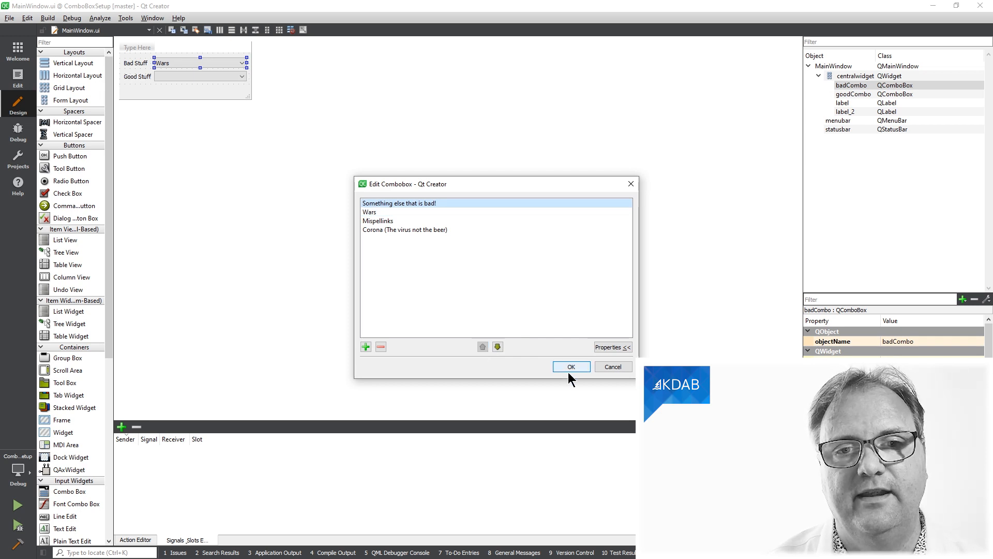
left_click(569, 367)
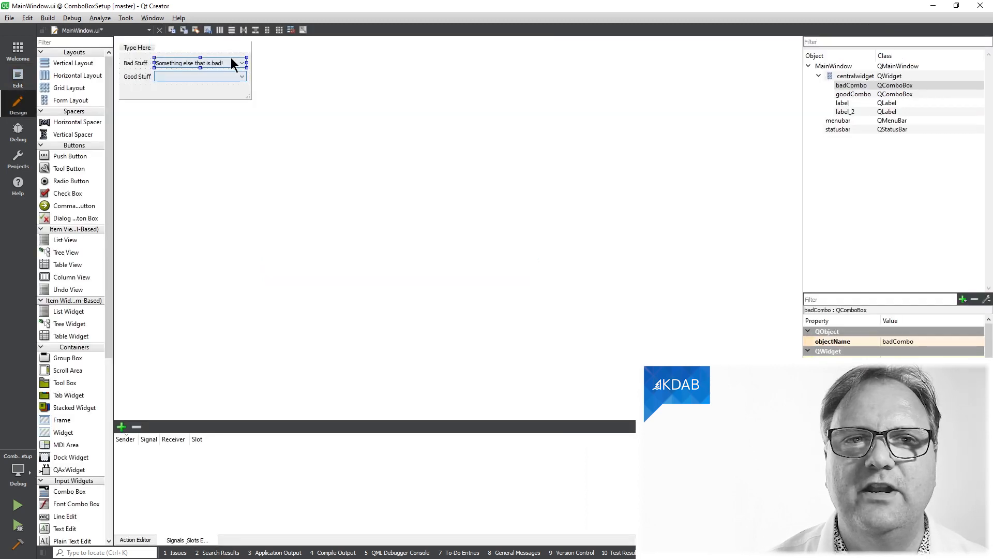
Correct the Mispellinks item of the Bad Stuff combo box to Misspellings.
double_click(200, 64)
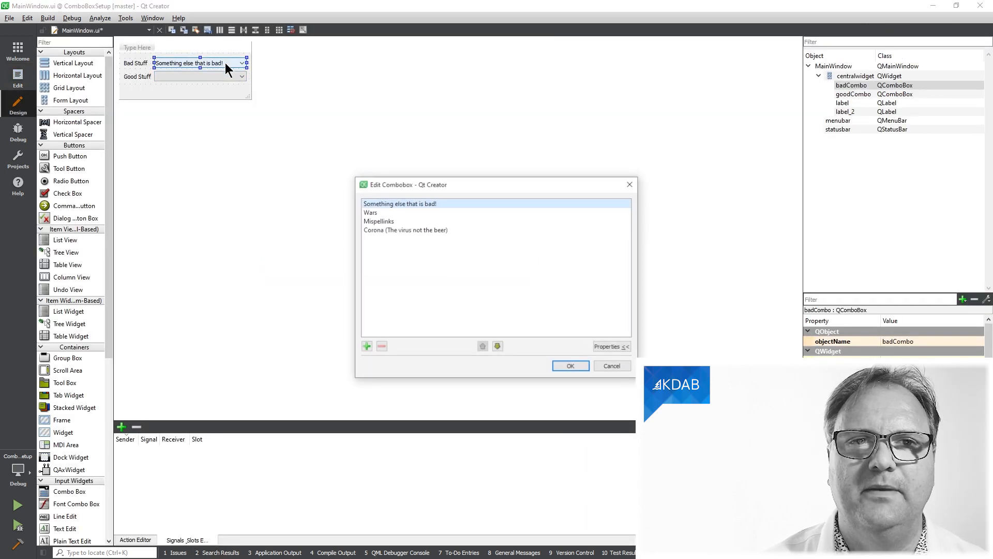
double_click(379, 220)
type("g")
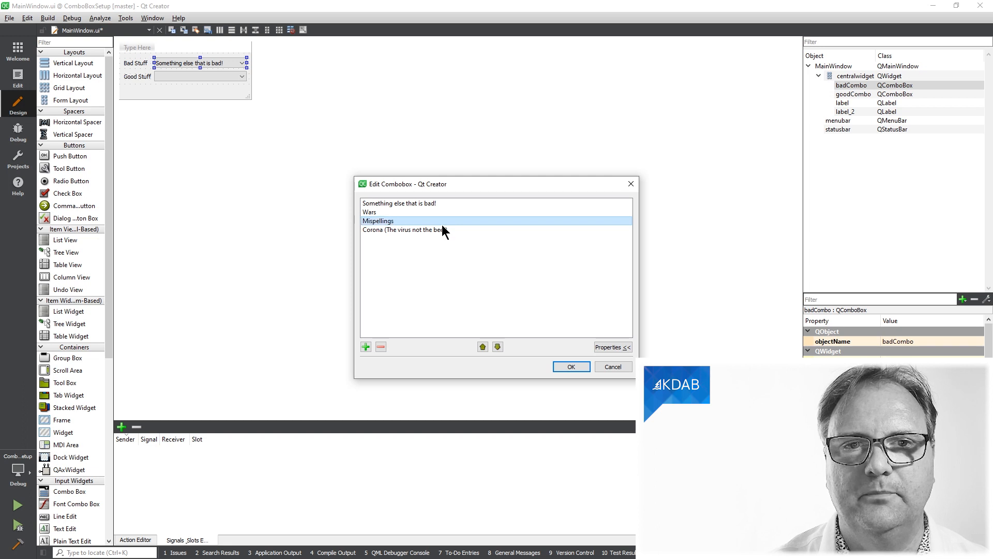
left_click(570, 366)
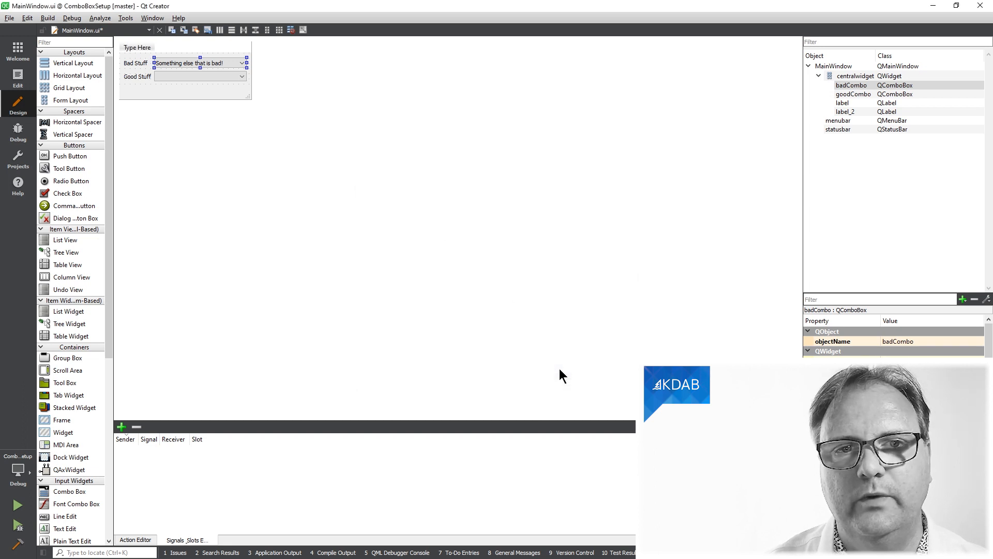
mouse_move(552, 340)
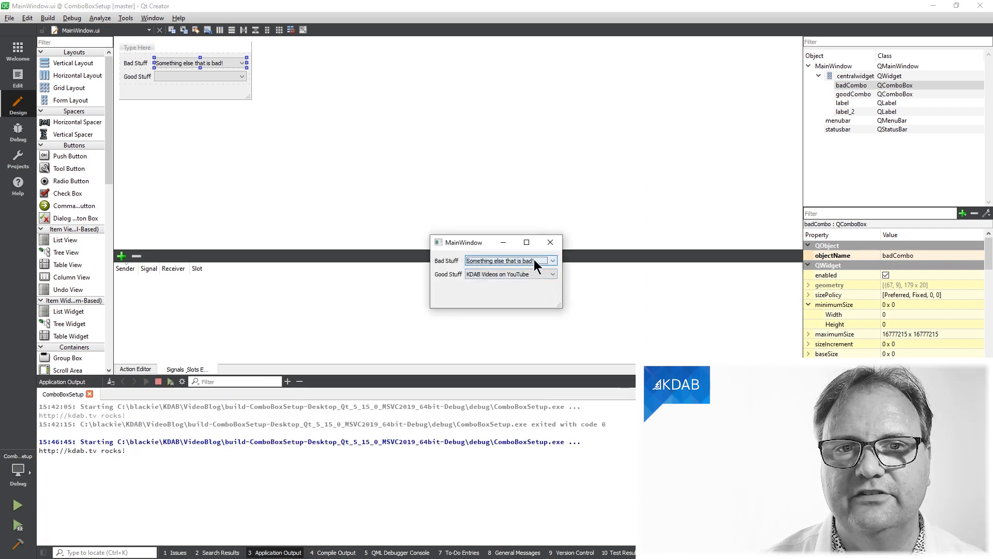
In the running demo, pick Wars and another Bad Stuff entry to log the 'Whatever...' messages.
left_click(551, 261)
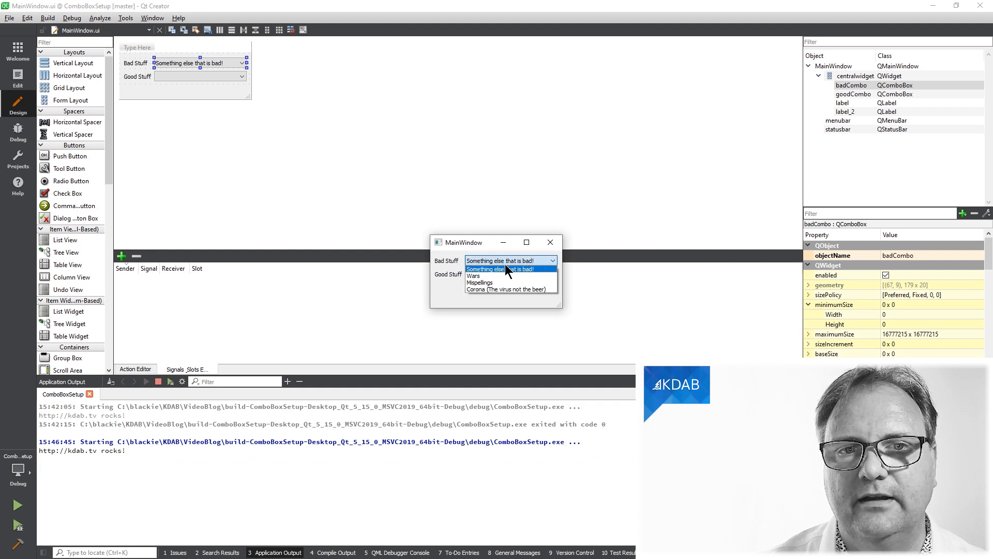
left_click(479, 282)
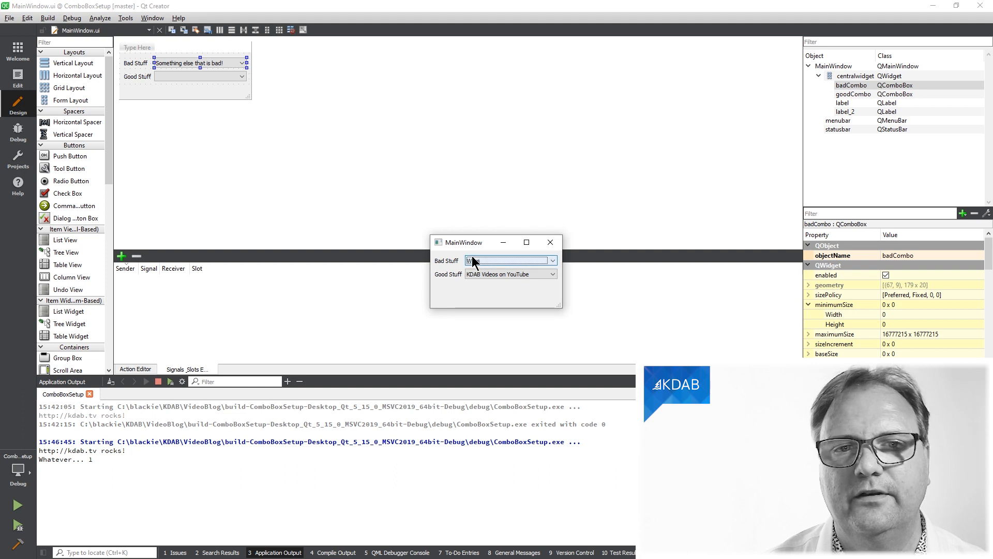
left_click(510, 261)
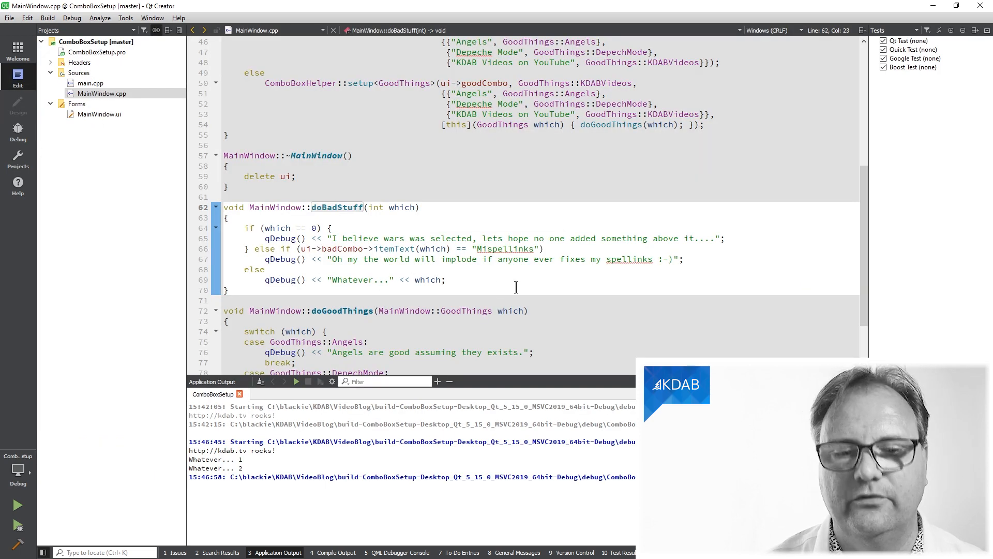
Relaunch the demo app and select the first Bad Stuff entry.
left_click(296, 381)
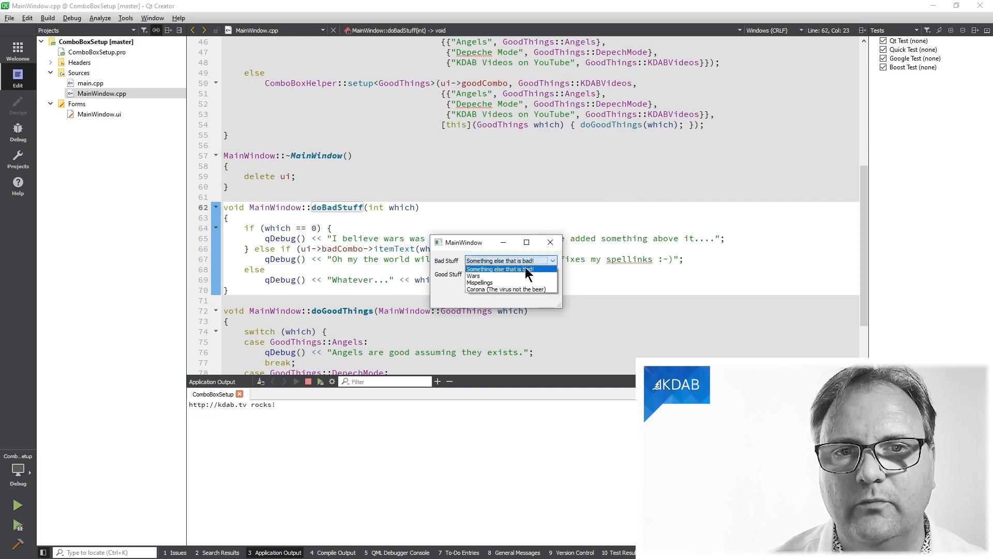
left_click(507, 269)
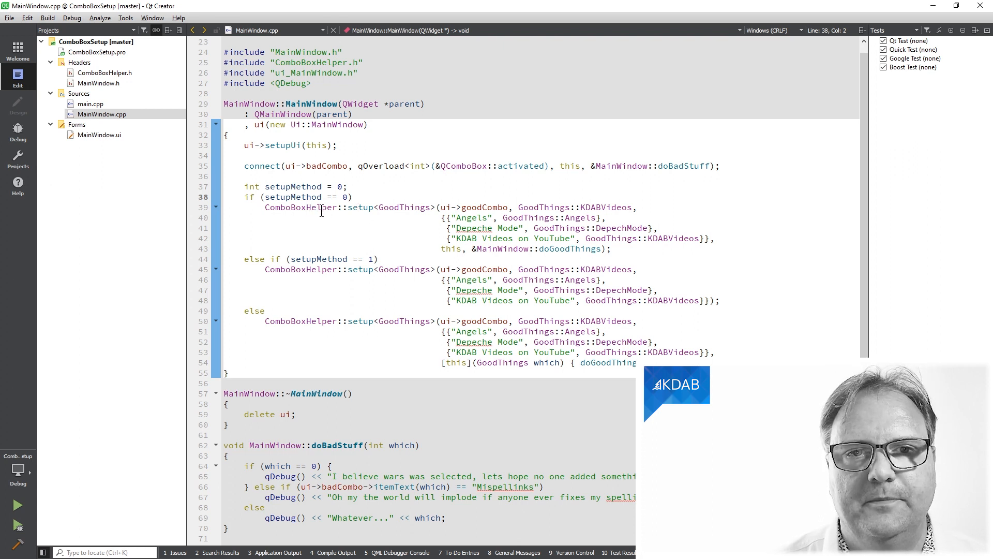
Follow the ui member to the generated ui_MainWindow.h header with badCombo and goodCombo.
left_click(394, 207)
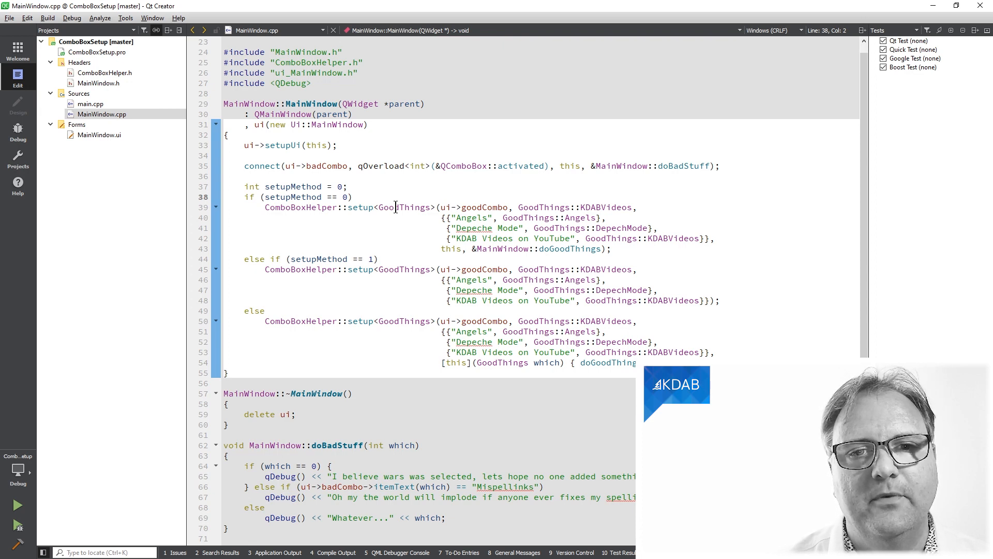
left_click(98, 83)
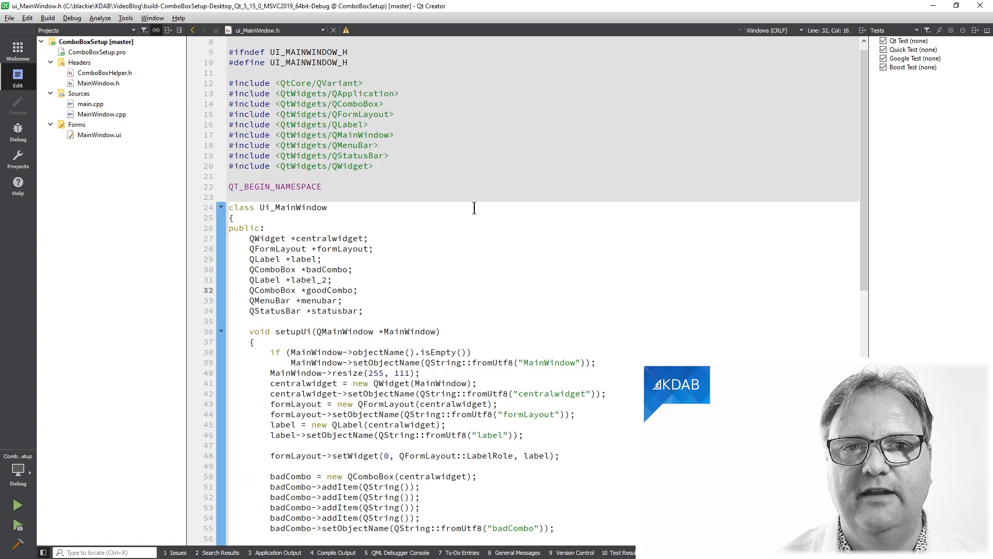
Show the MainWindow.ui form with the goodCombo combo box in the designer.
left_click(98, 83)
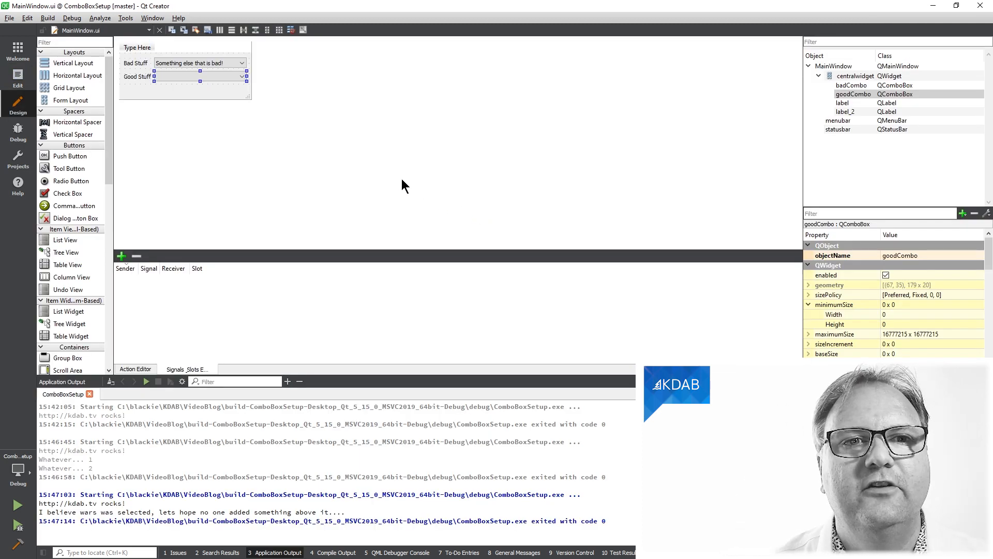
Return to MainWindow.cpp's constructor at the goodCombo ComboBoxHelper::setup call.
left_click(198, 75)
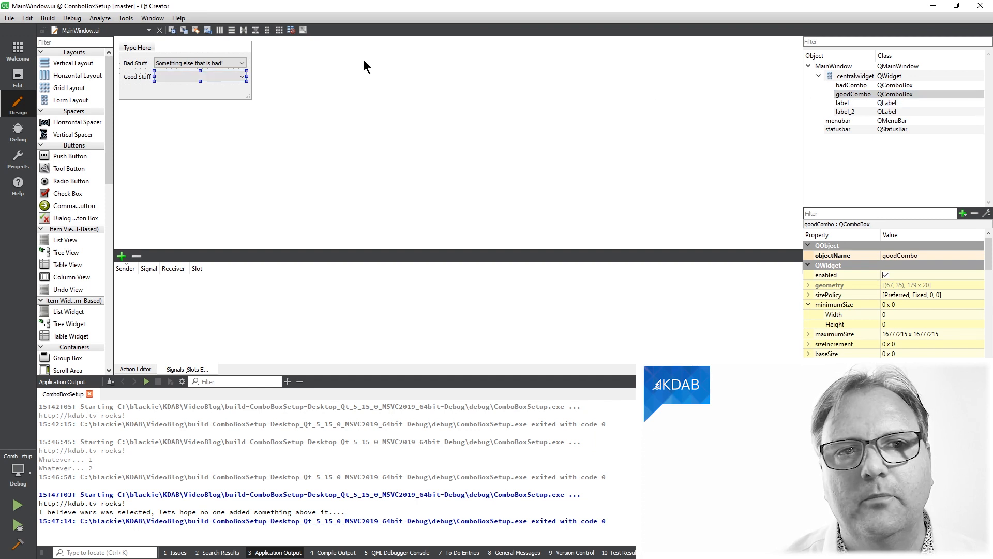
left_click(198, 75)
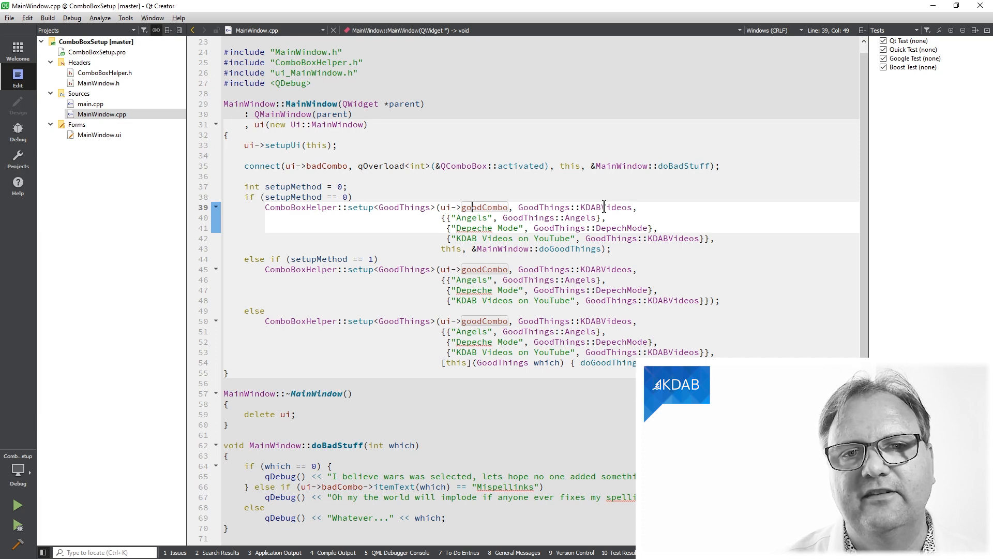
mouse_move(614, 209)
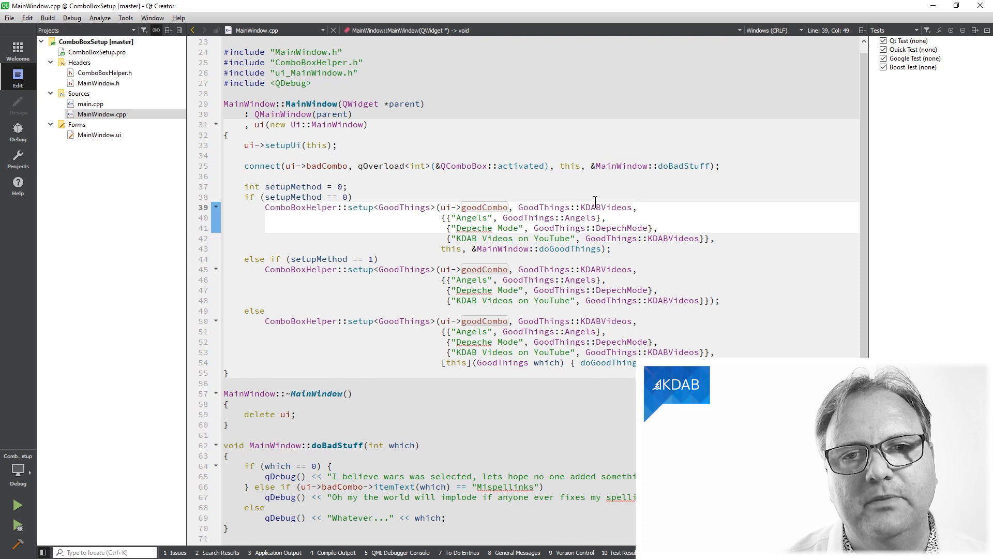
mouse_move(624, 208)
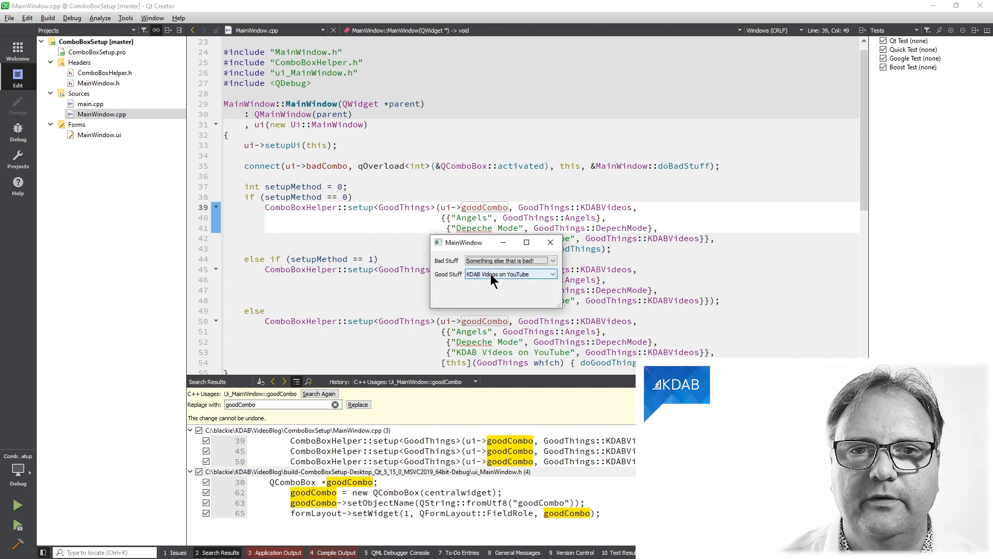
Try choosing an entry from the Good Stuff combo in the running demo.
left_click(510, 273)
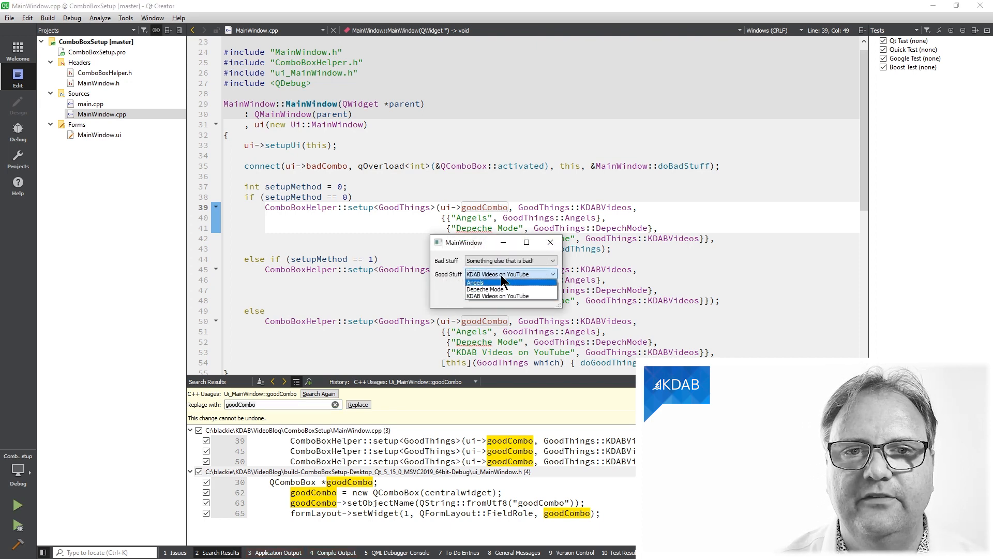
left_click(484, 289)
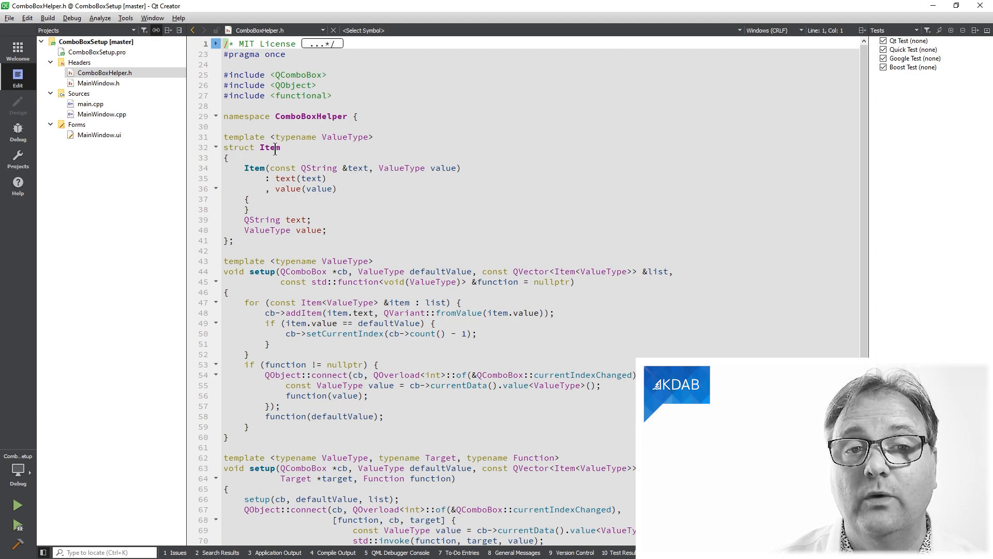
left_click(103, 114)
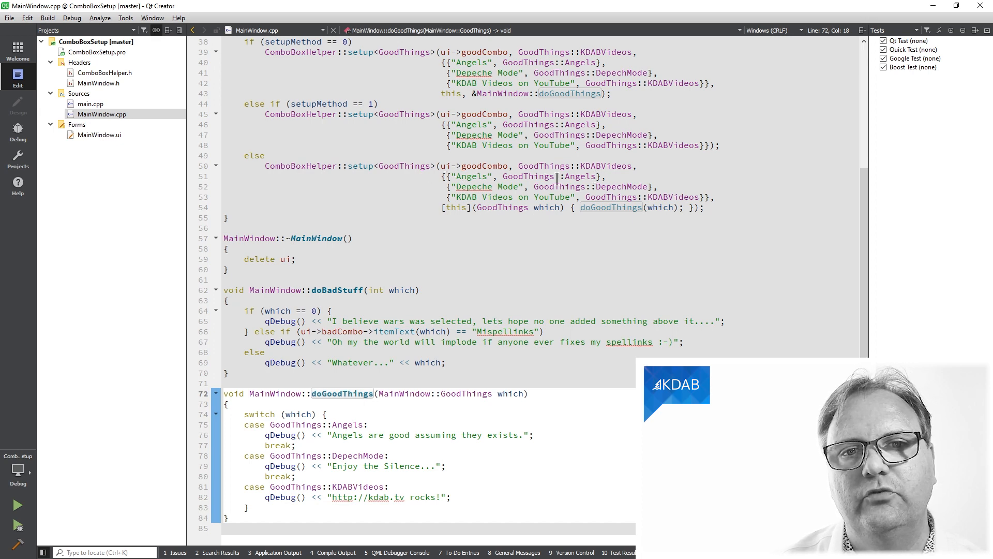
left_click(105, 72)
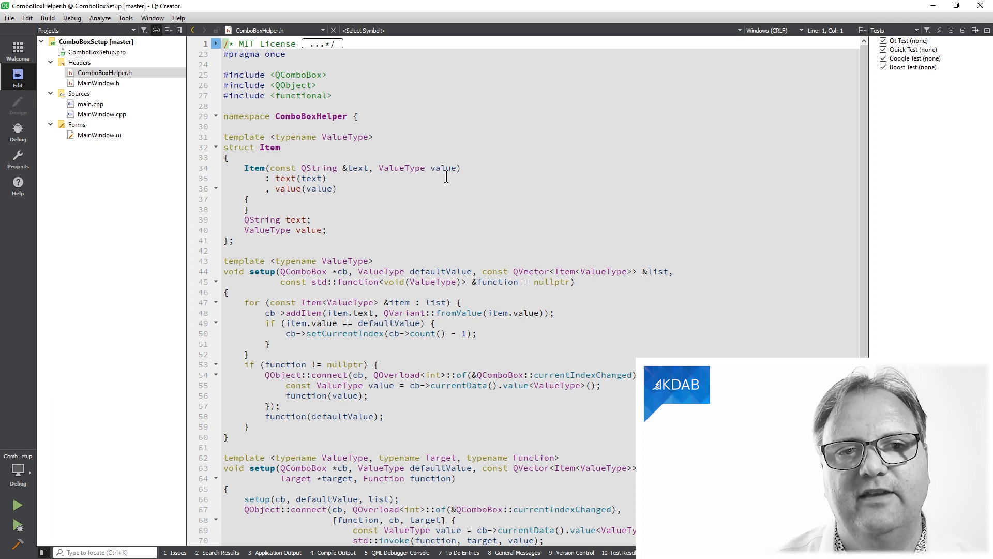
scroll("down", 3)
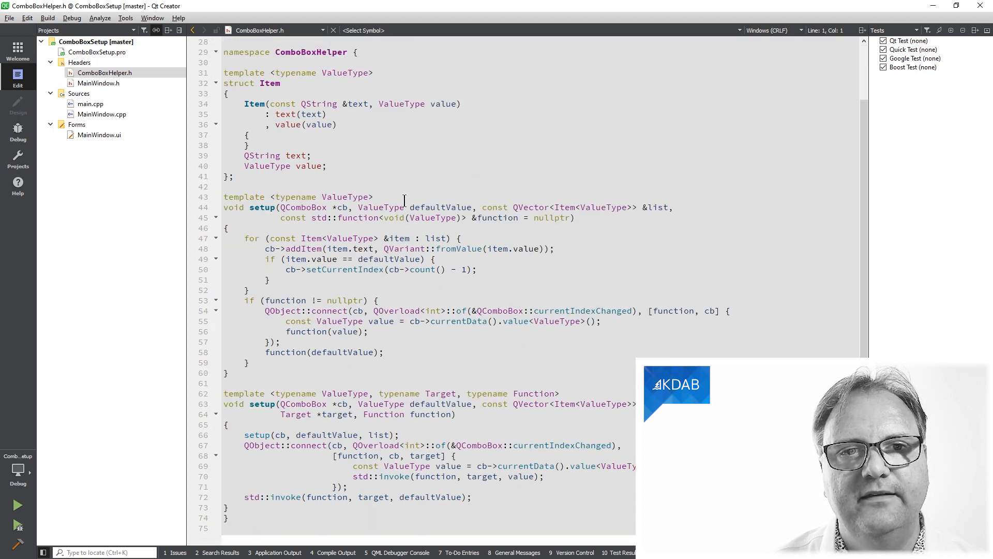